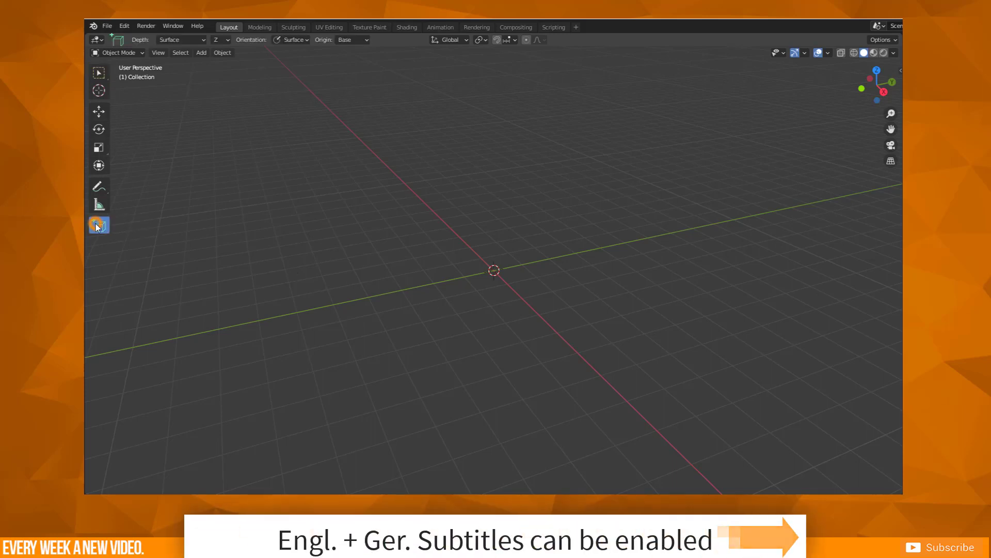
# With the Add Cube tool, drag a base rectangle on the grid and set its height.
pyautogui.click(99, 225)
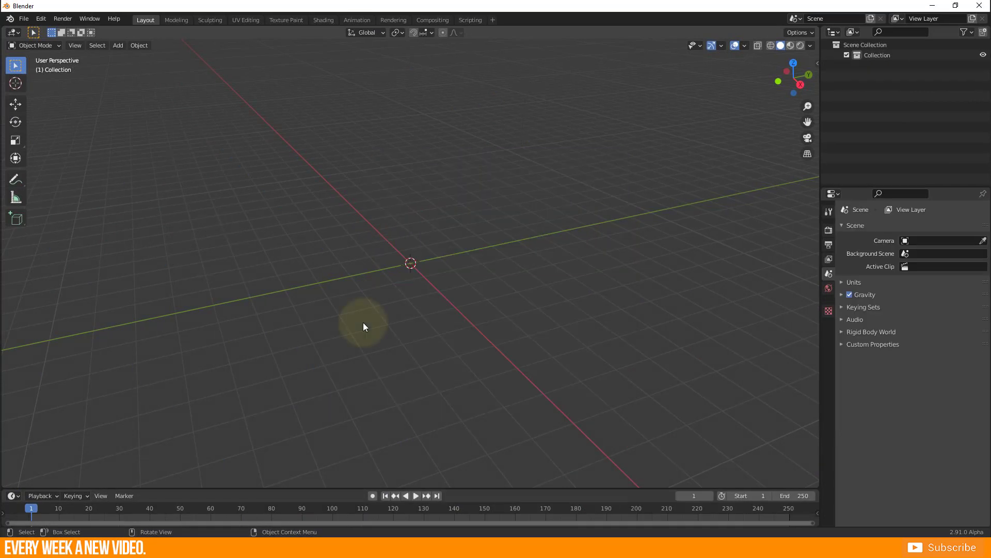
pyautogui.moveTo(20, 324)
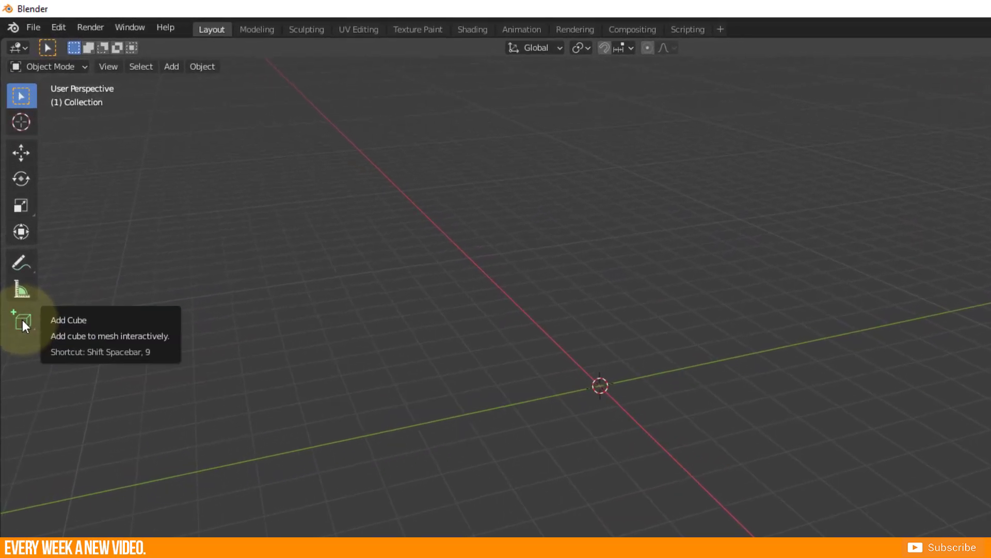
pyautogui.click(20, 322)
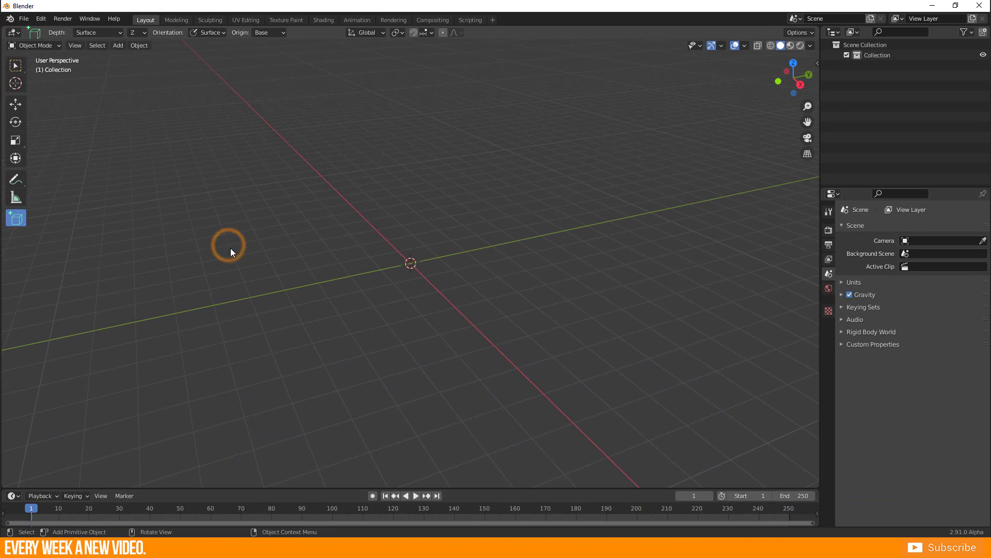
pyautogui.moveTo(228, 243); pyautogui.dragTo(433, 321)
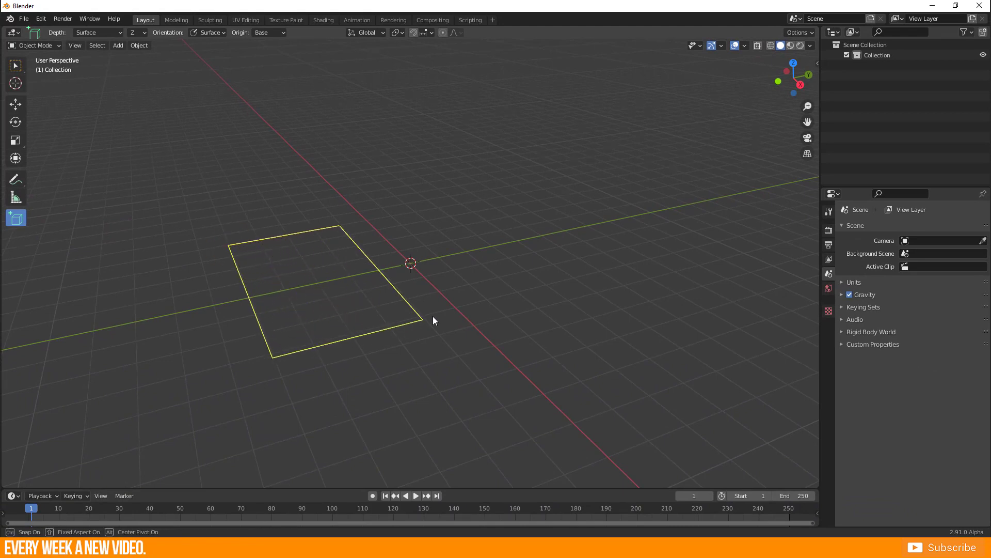
pyautogui.moveTo(433, 321); pyautogui.dragTo(594, 338)
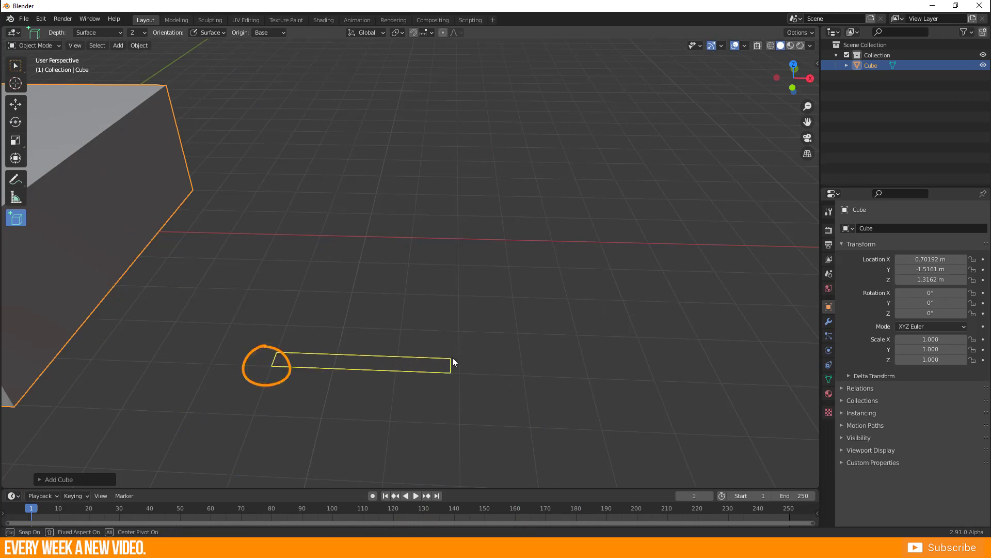
# Draw another box on the grid and a second box resting on top of one.
pyautogui.moveTo(452, 362); pyautogui.dragTo(484, 256)
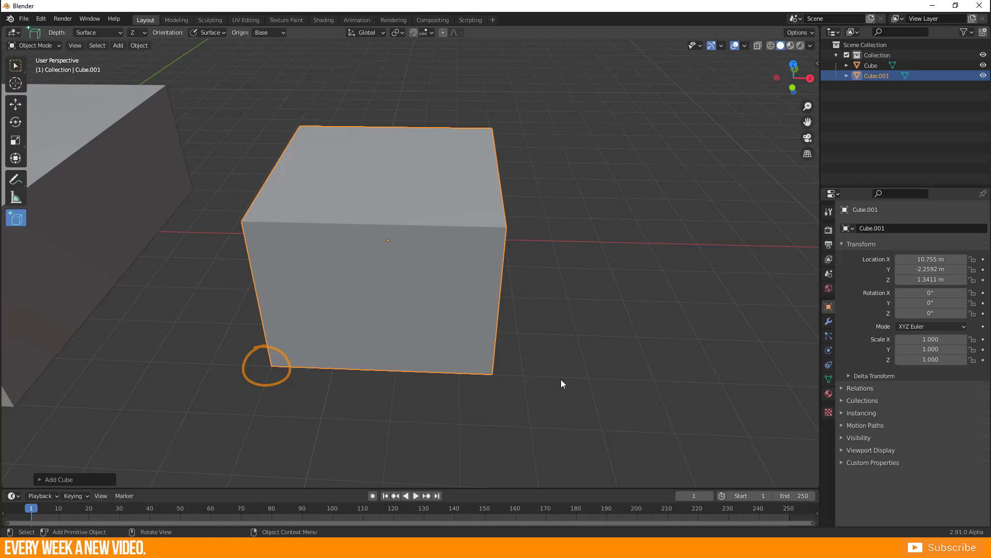
pyautogui.press('KP_1')
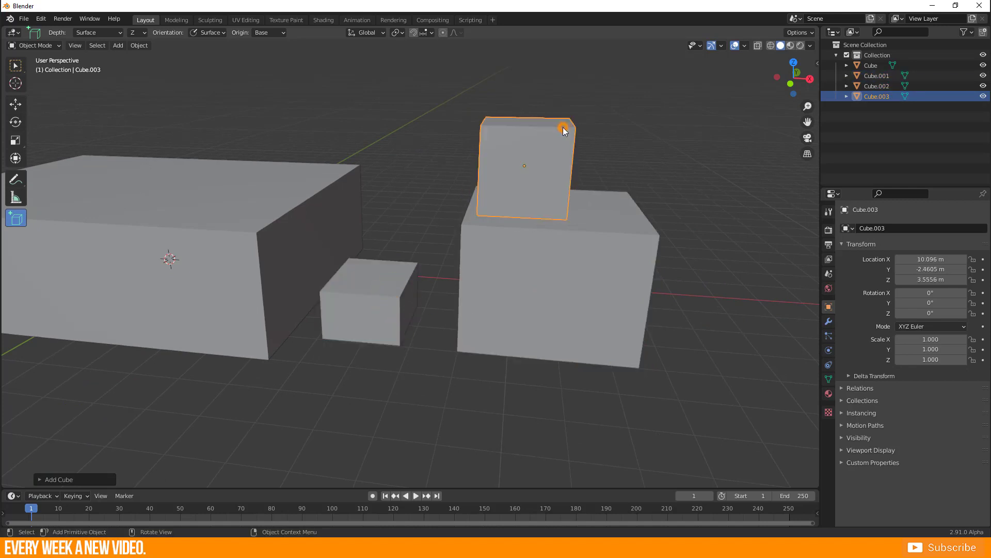
pyautogui.moveTo(563, 130); pyautogui.dragTo(376, 295)
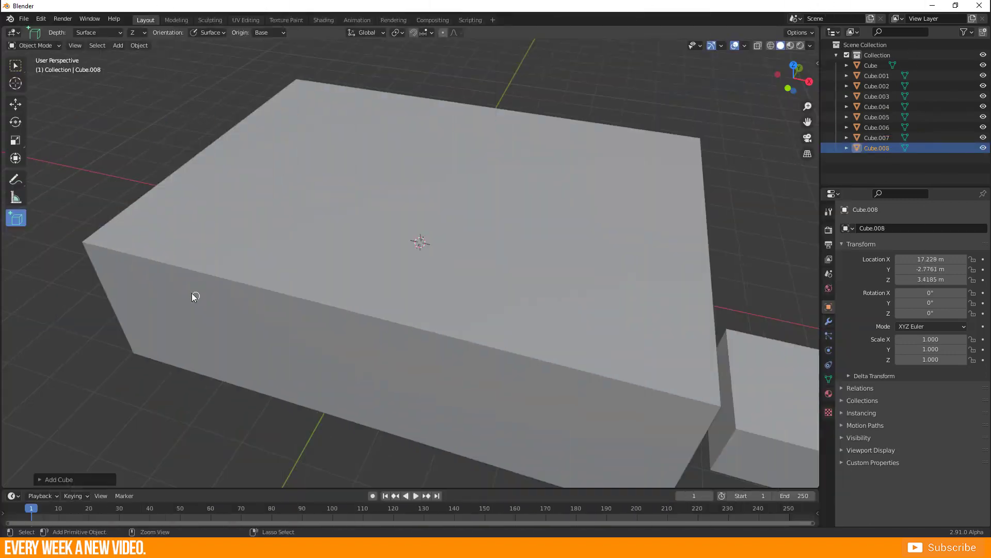
# Draw a box outward from its centre, then snap a slim box onto its edge.
pyautogui.press('ctrl')
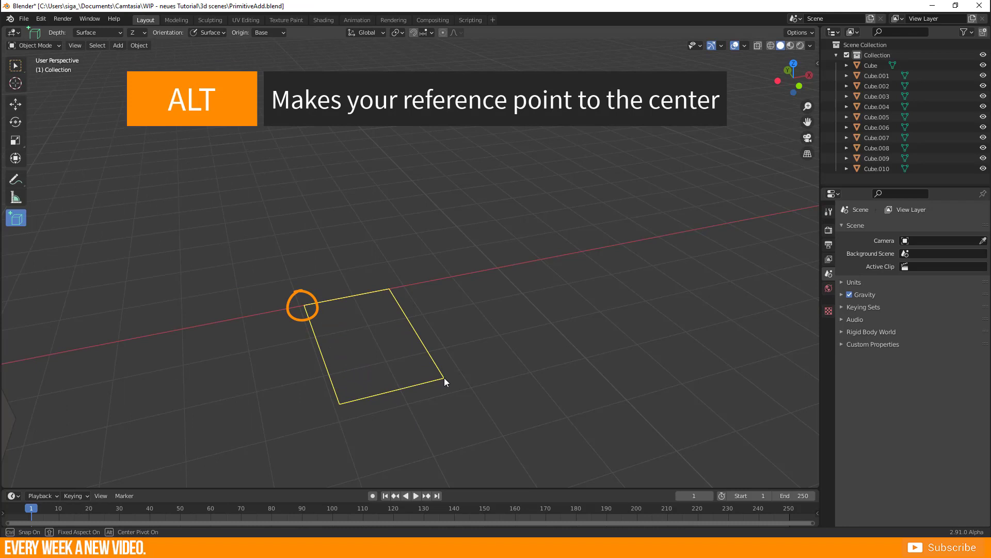
pyautogui.moveTo(445, 382); pyautogui.dragTo(470, 360)
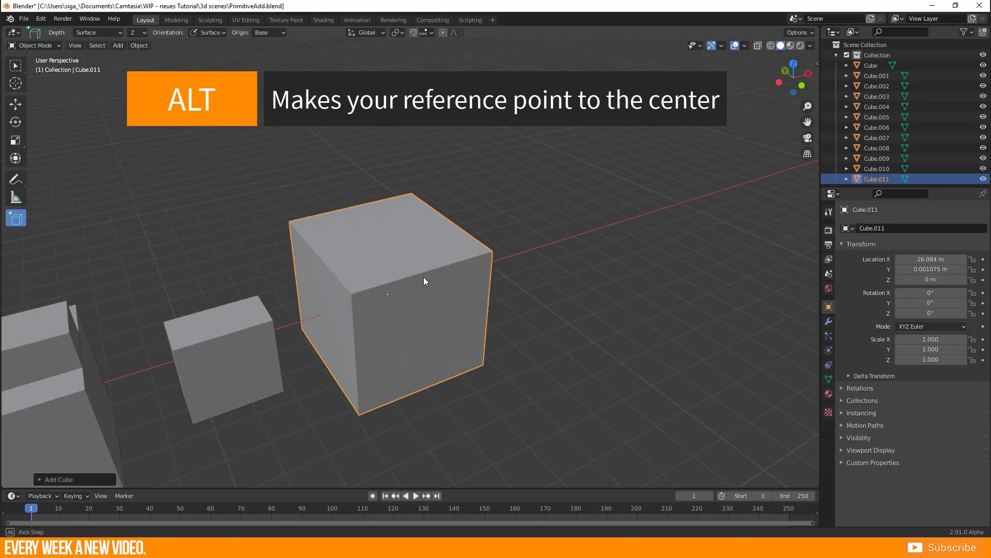
pyautogui.moveTo(424, 282); pyautogui.dragTo(358, 390)
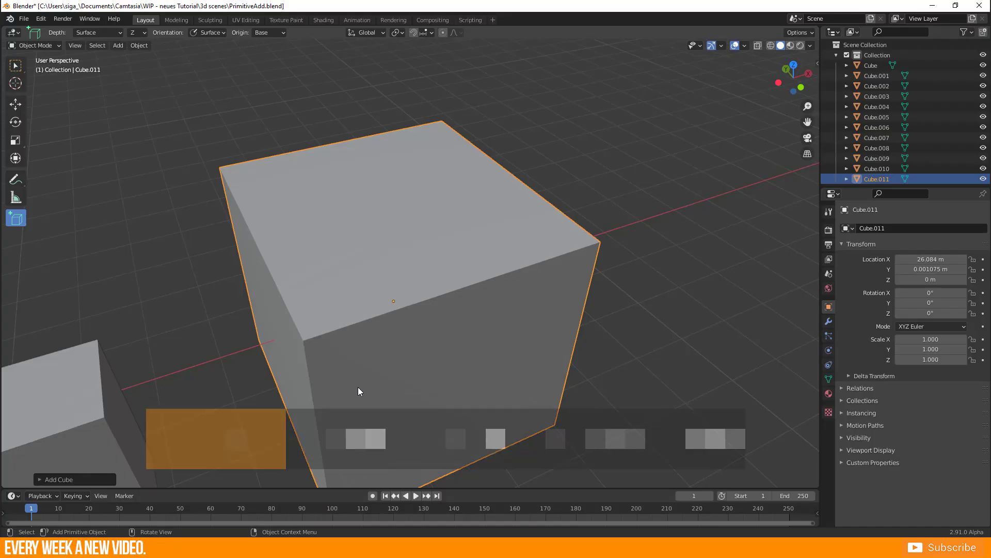
pyautogui.press('ctrl')
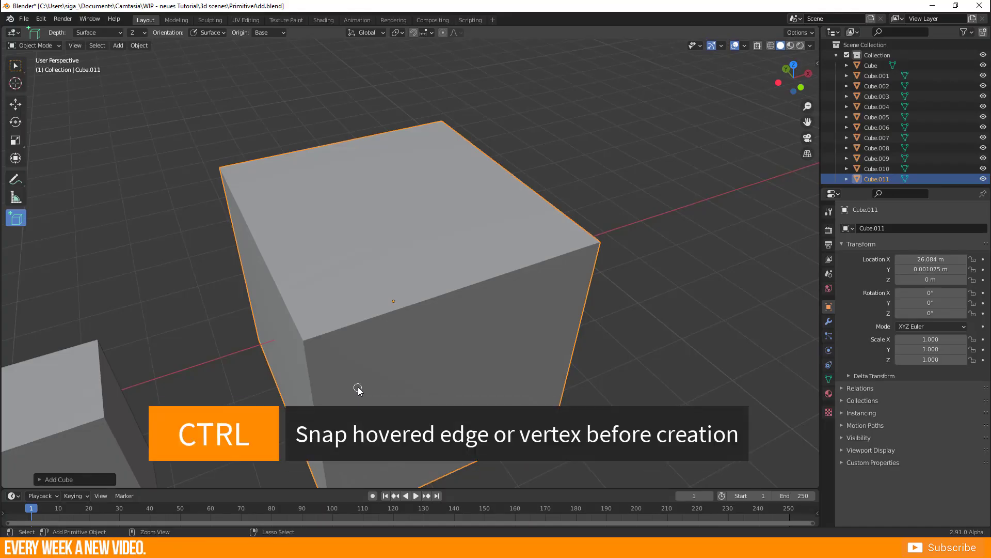
pyautogui.moveTo(311, 337)
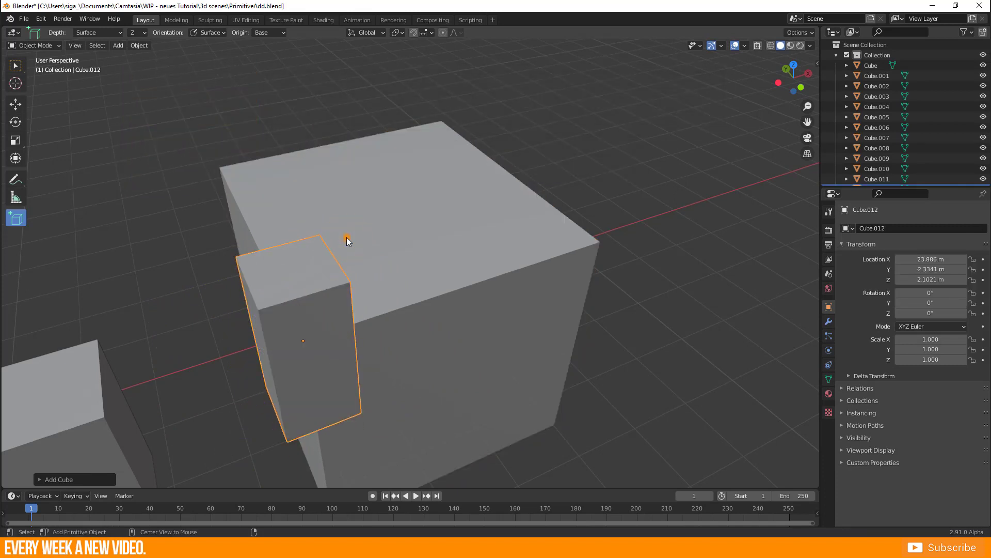
pyautogui.moveTo(346, 240); pyautogui.dragTo(276, 316)
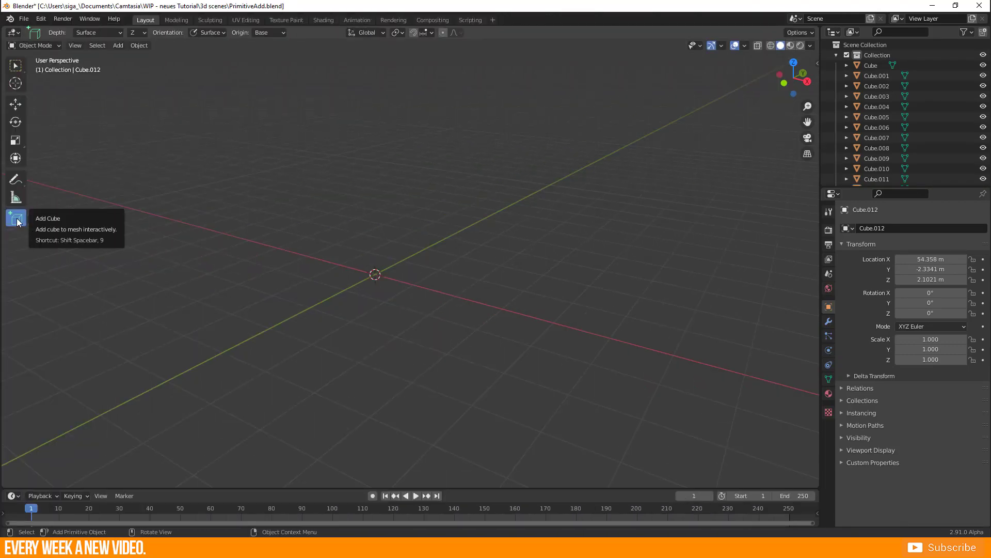
# Switch from boxes to another primitive shape using the Add Primitive flyout.
pyautogui.click(15, 218)
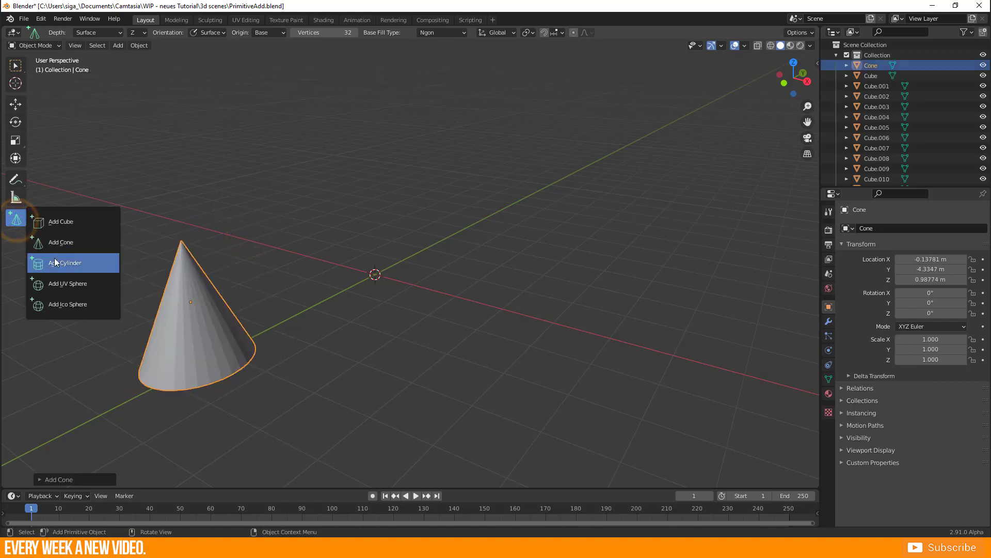
pyautogui.click(65, 262)
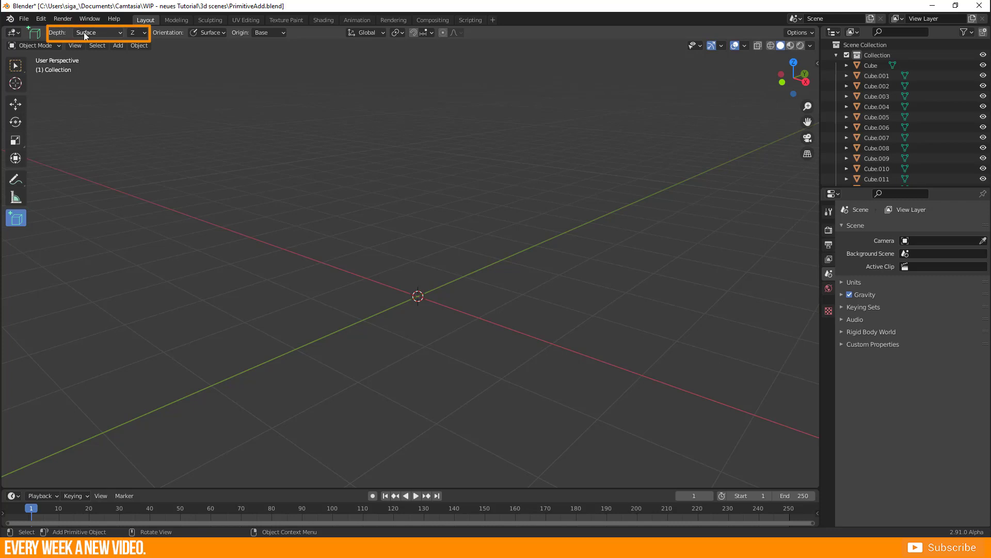
pyautogui.moveTo(136, 32)
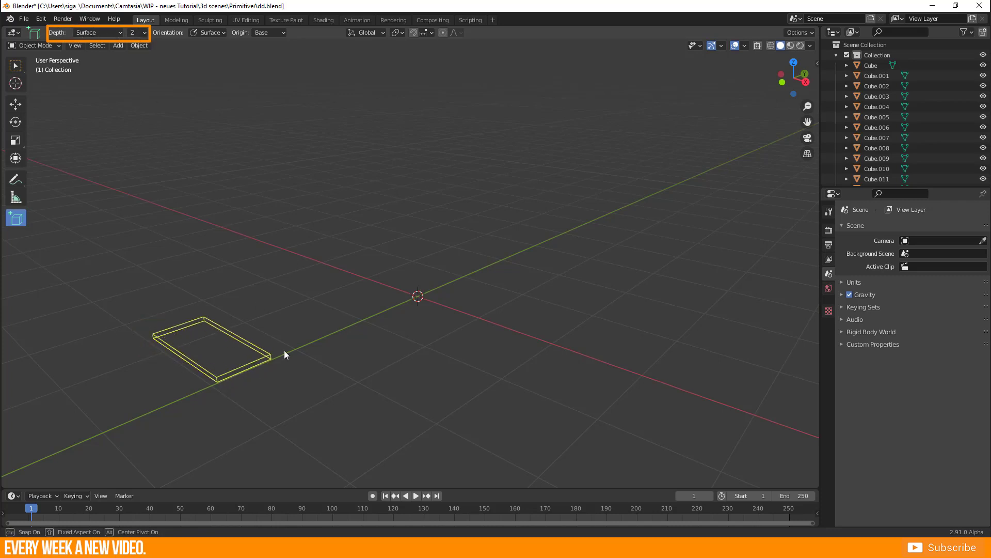
pyautogui.click(137, 32)
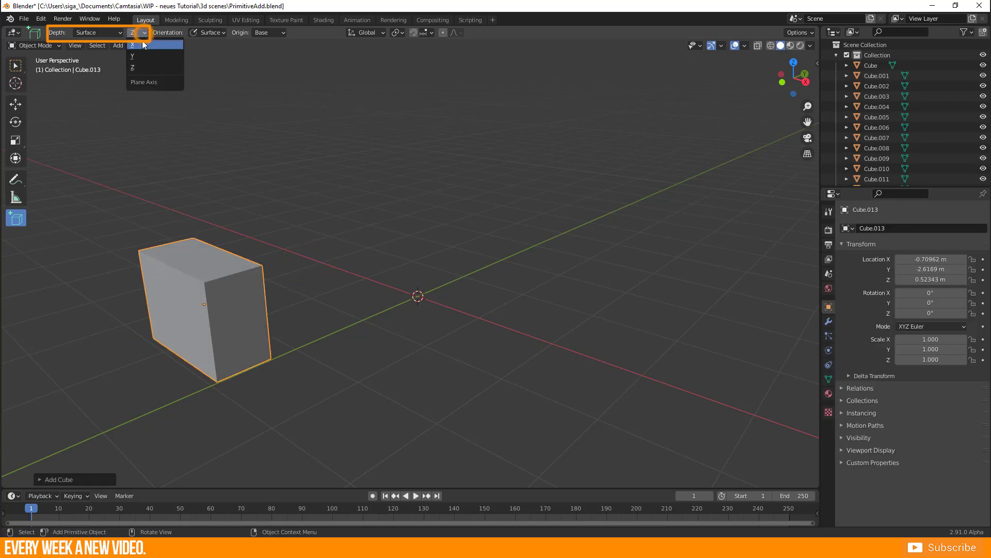
pyautogui.click(133, 56)
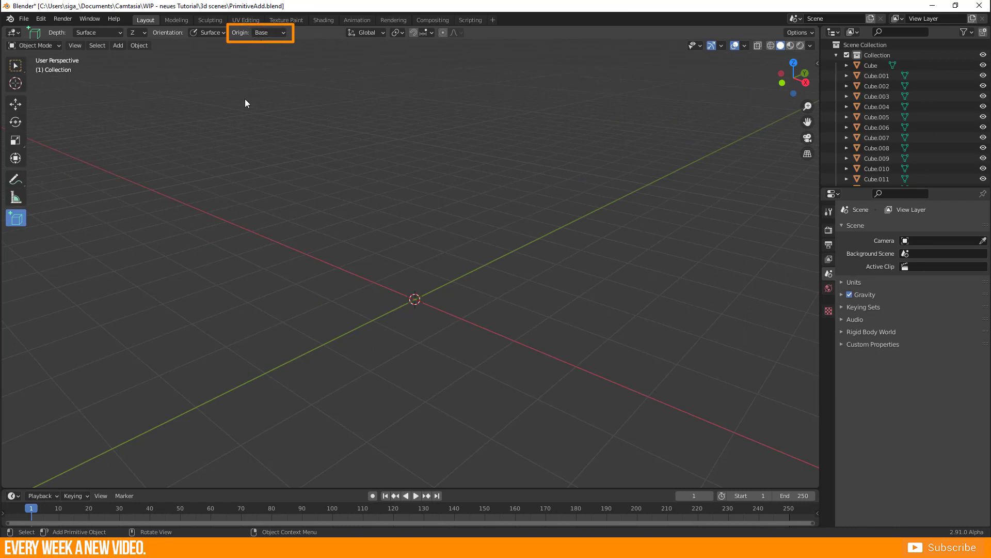
# Draw a long box, then change the tool's Origin from Base to Center.
pyautogui.moveTo(245, 103); pyautogui.dragTo(363, 272)
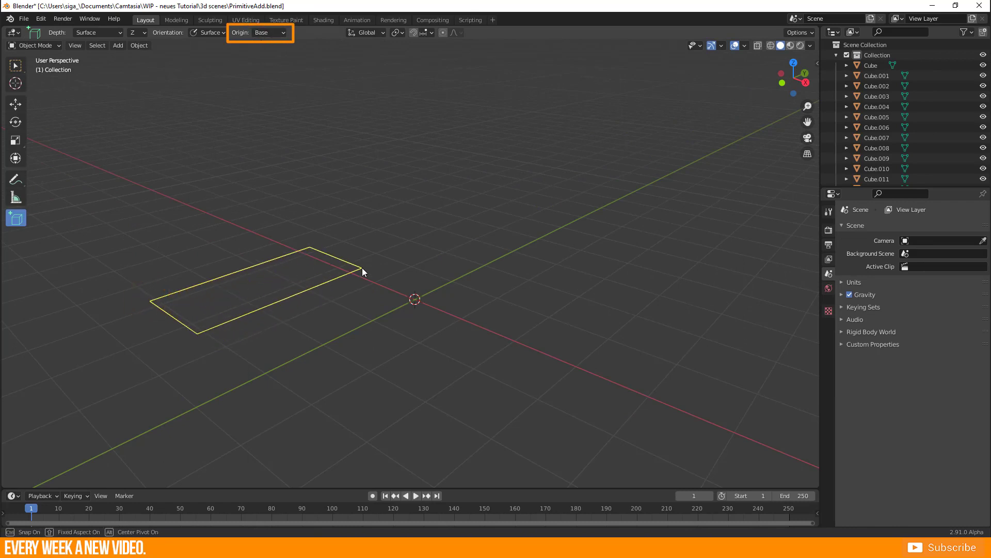
pyautogui.click(268, 32)
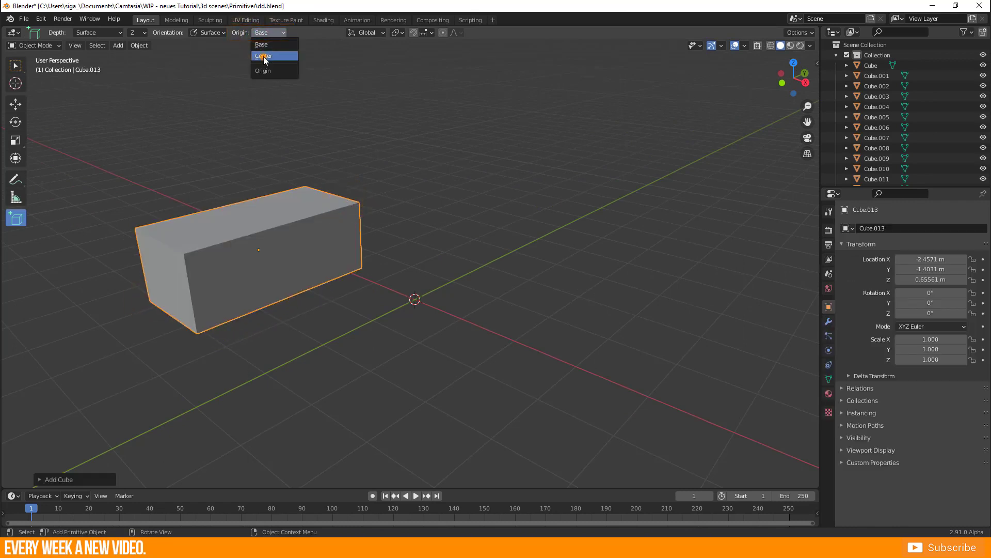
pyautogui.click(264, 56)
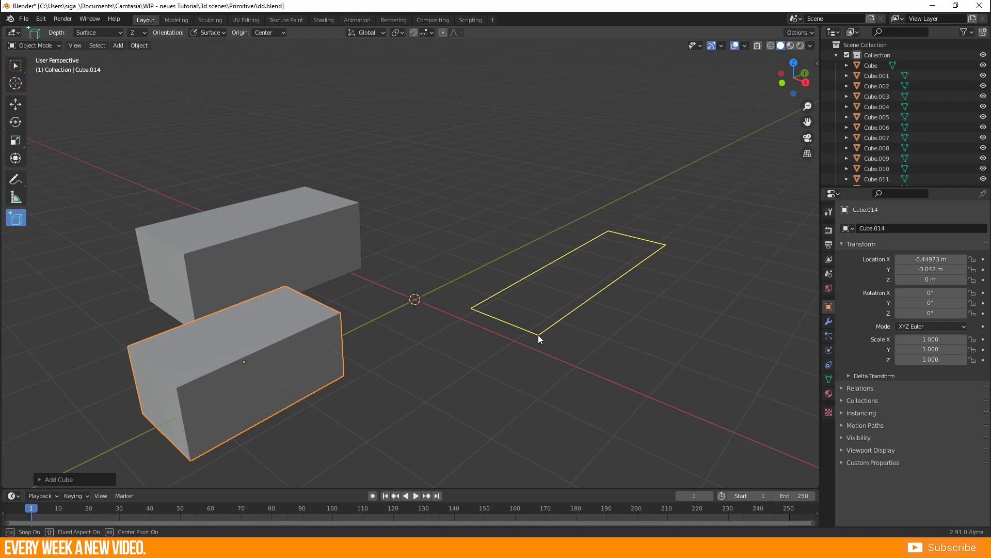
pyautogui.press('alt')
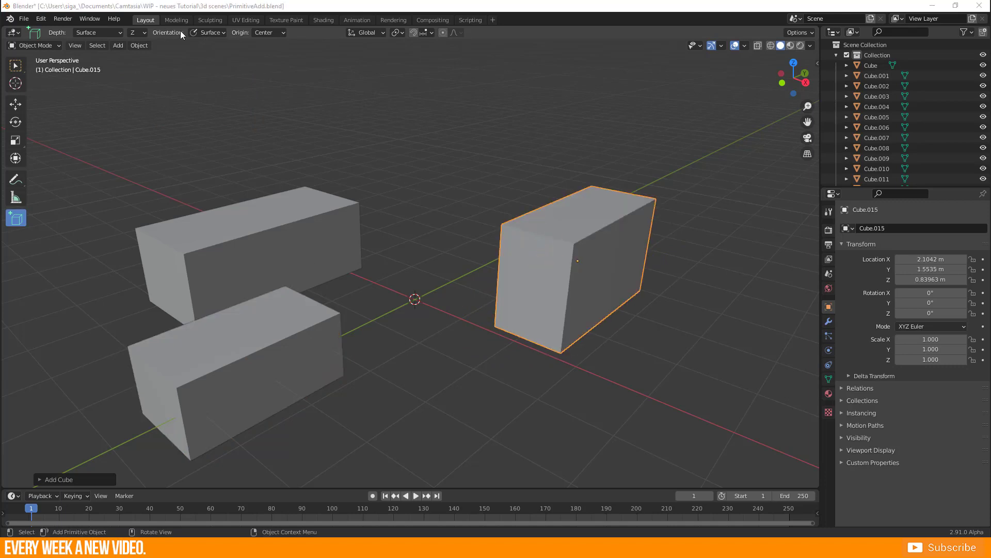
# Enable snapping, place a box on the long box, and adjust the sphere's segment count.
pyautogui.click(209, 32)
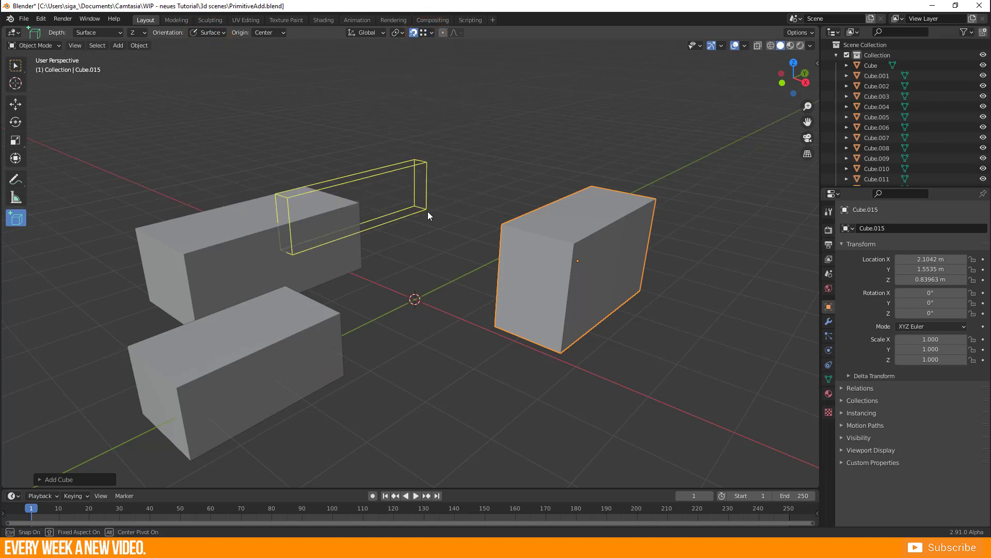
pyautogui.click(16, 218)
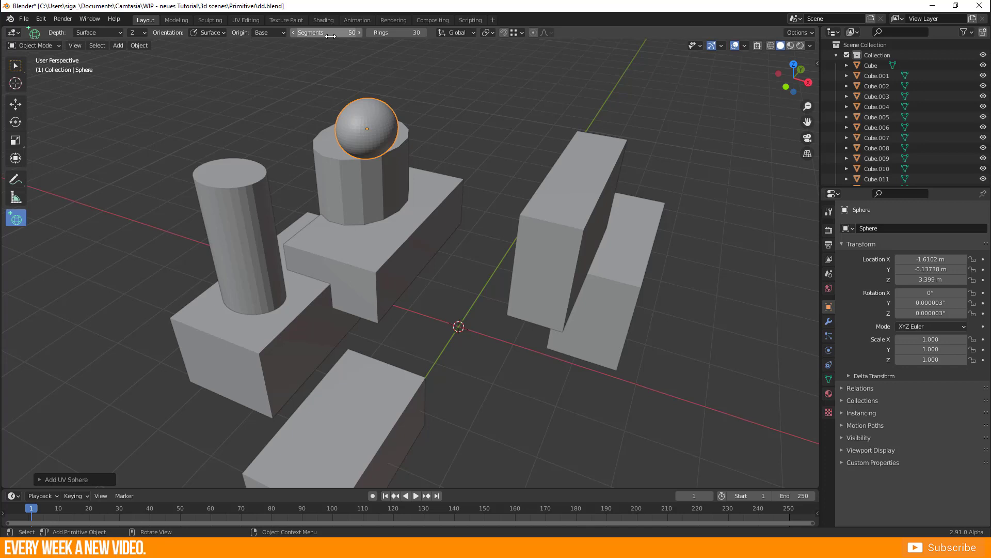
pyautogui.click(335, 403)
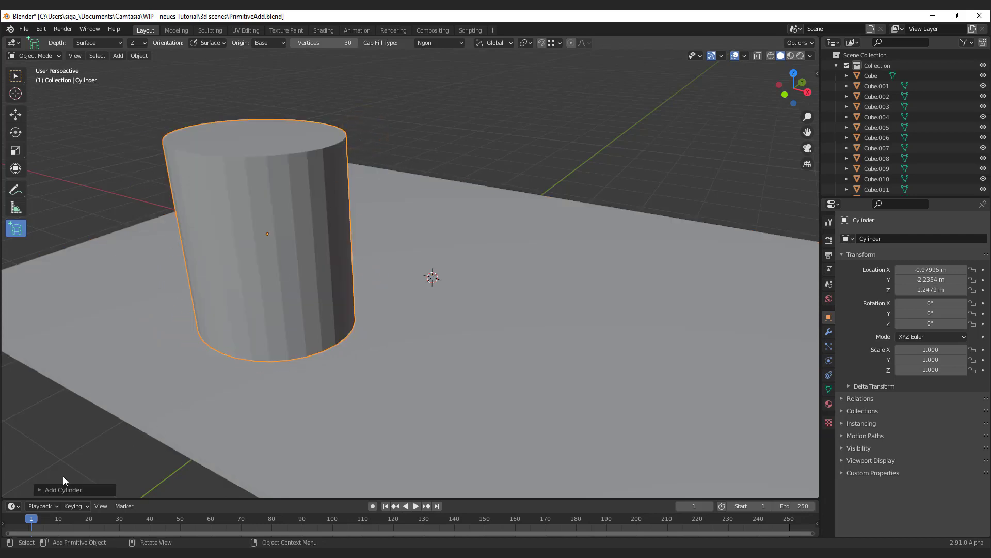
# Reshape the first cylinder to 10 vertices and 1.5 m depth, and draw more cylinders.
pyautogui.click(63, 489)
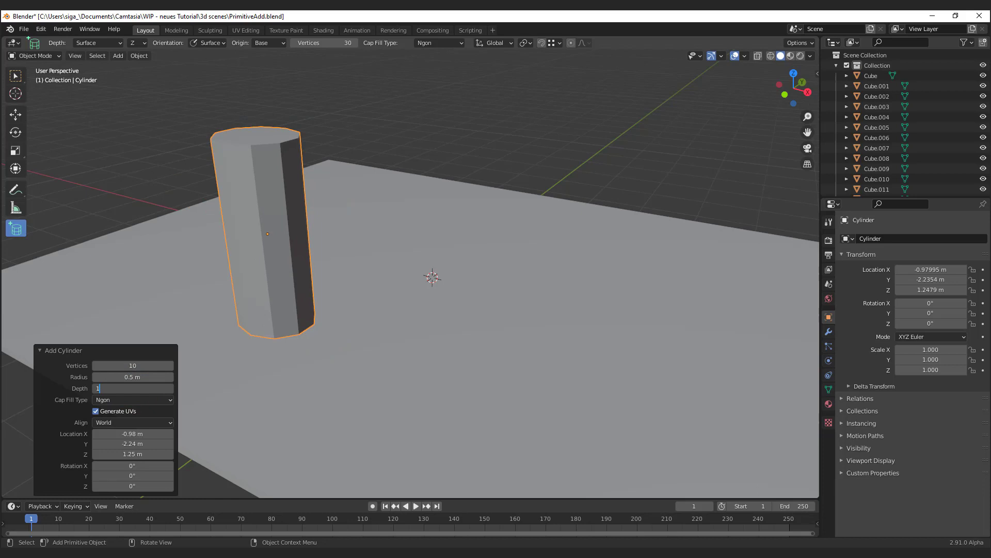
pyautogui.write('1.5 m')
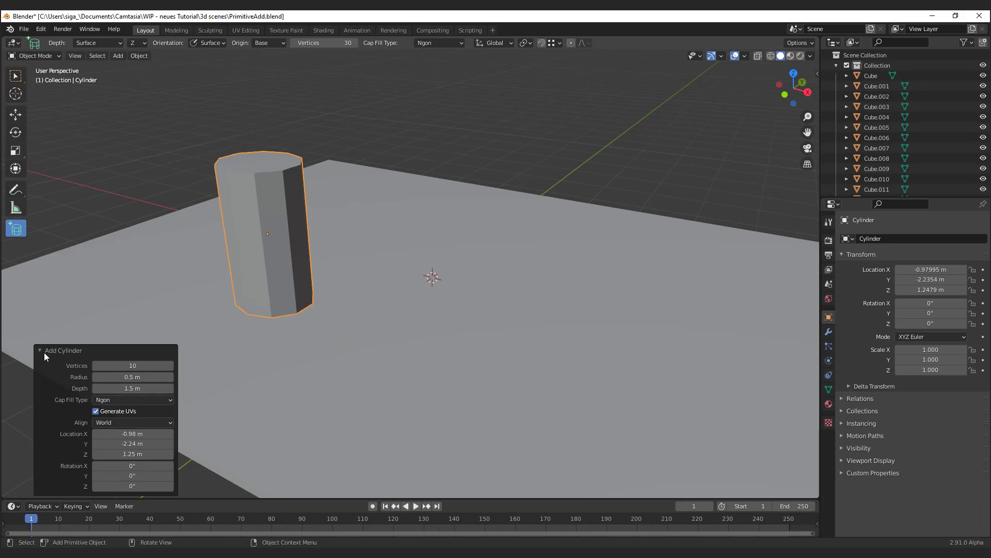
pyautogui.click(39, 350)
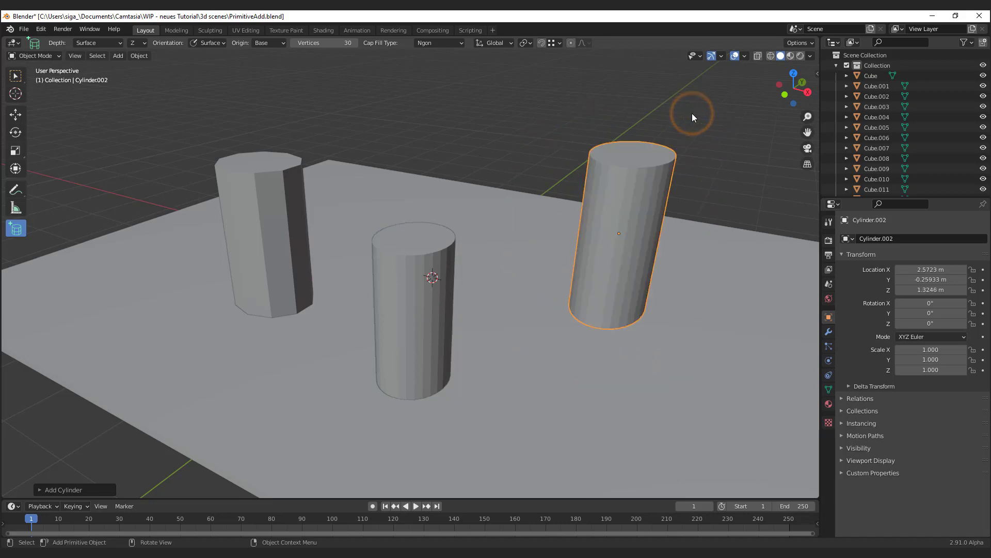
pyautogui.click(62, 489)
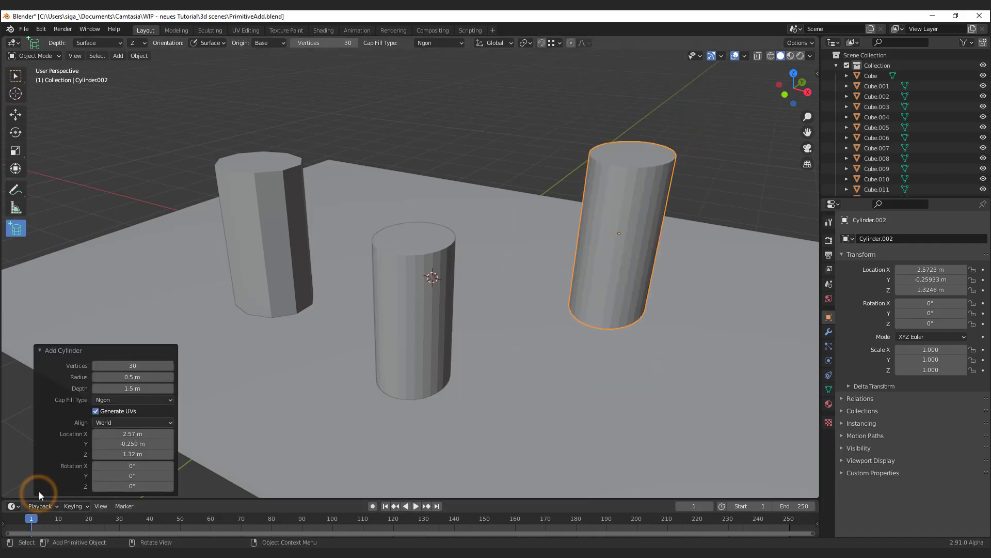